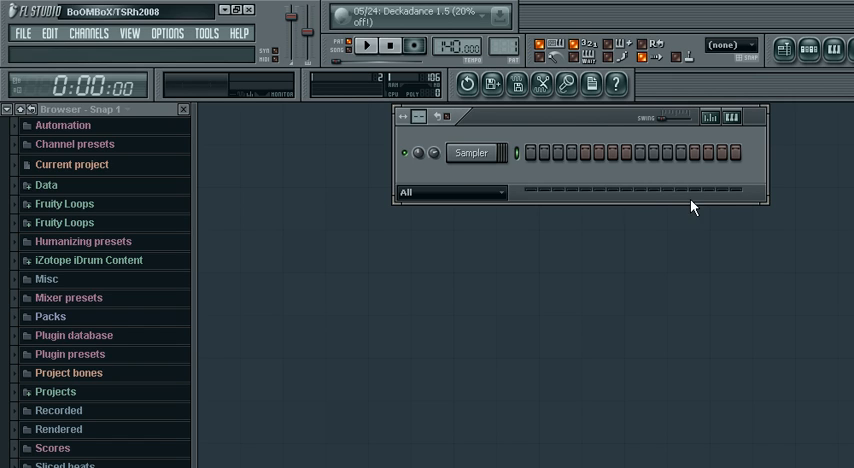
mouse_move(487, 120)
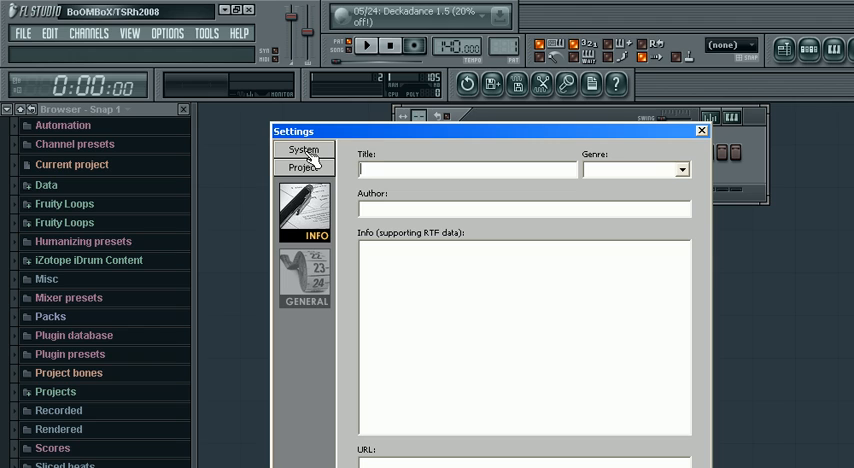
Show the File settings page listing the four browser extra search folders.
click(303, 150)
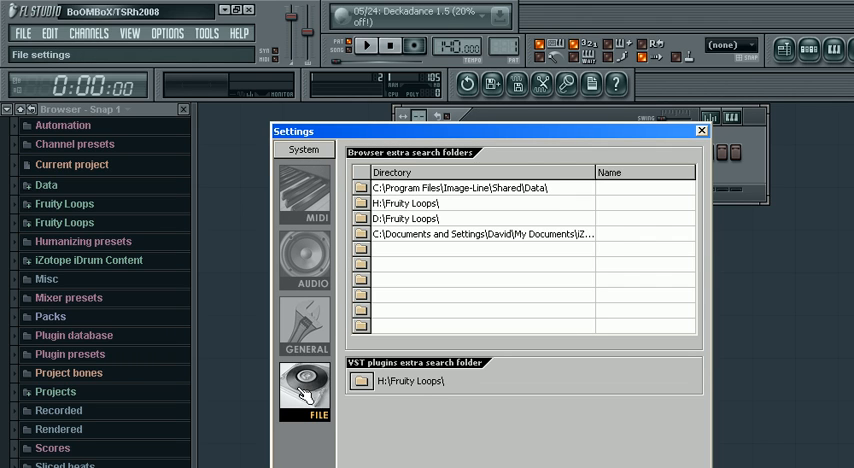
mouse_move(497, 135)
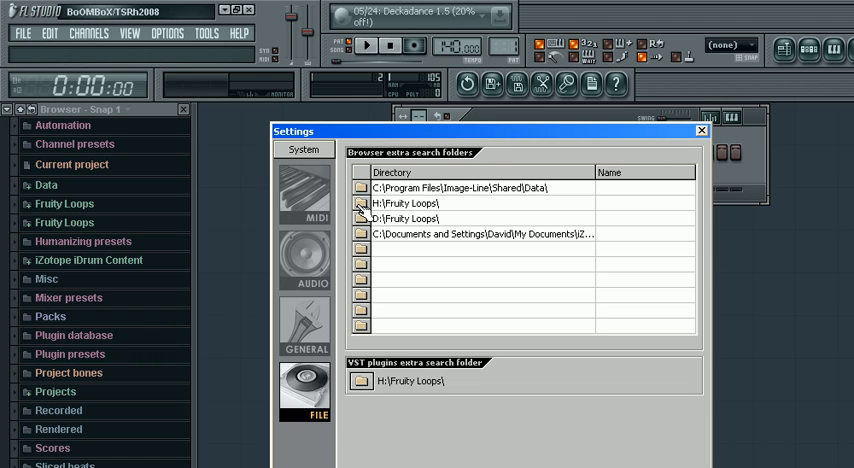
click(360, 203)
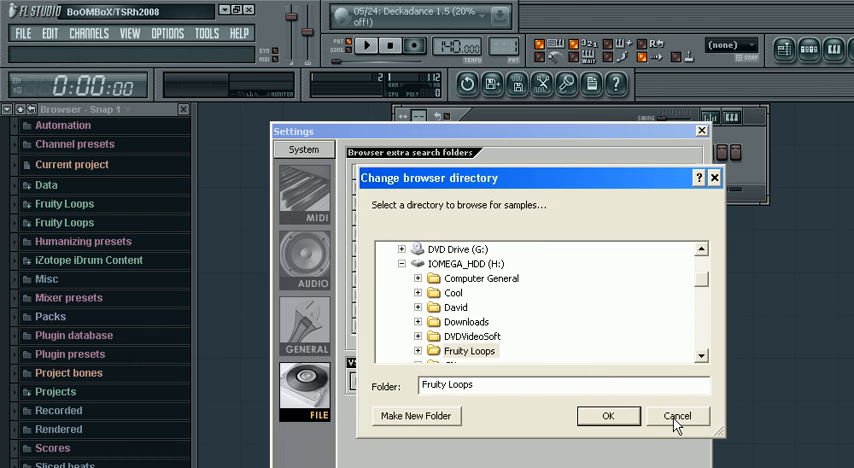
click(677, 416)
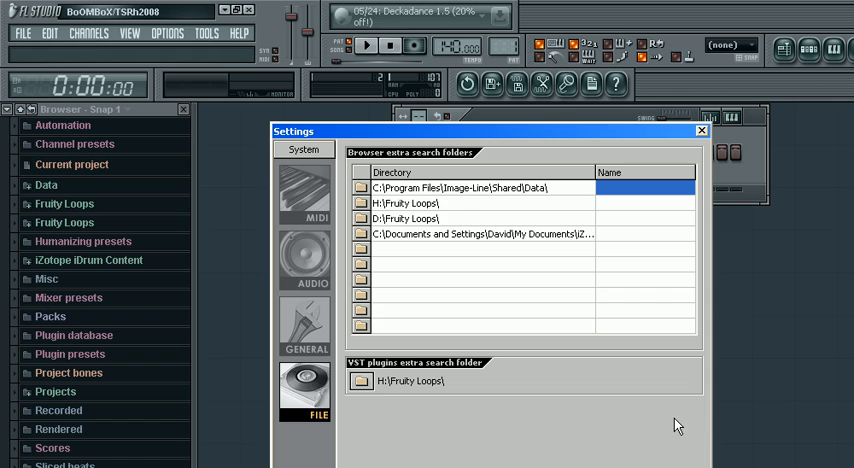
mouse_move(638, 192)
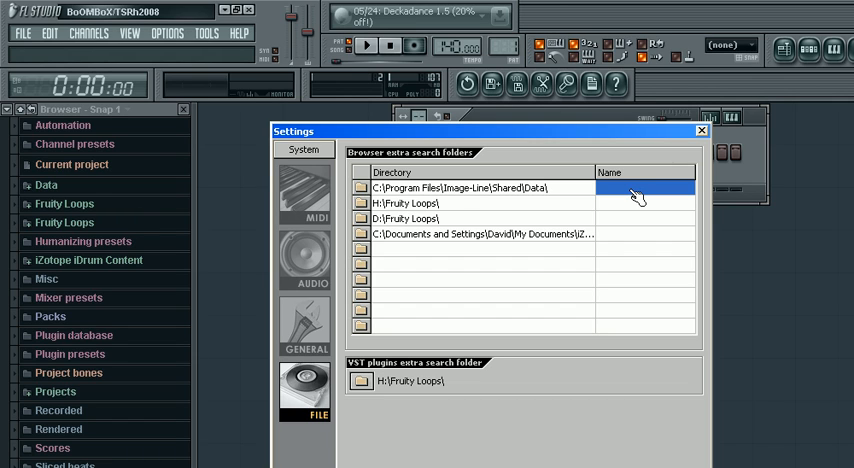
Name the first search folder 'stuf' and close the Settings window.
text(stuf)
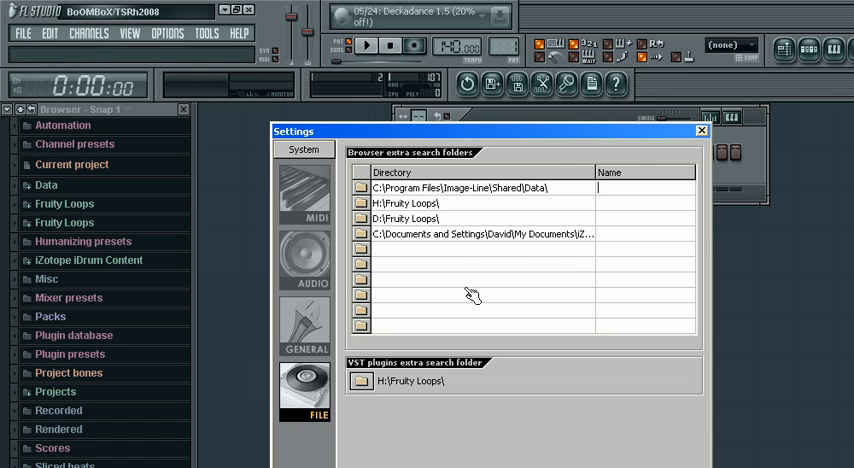
mouse_move(560, 150)
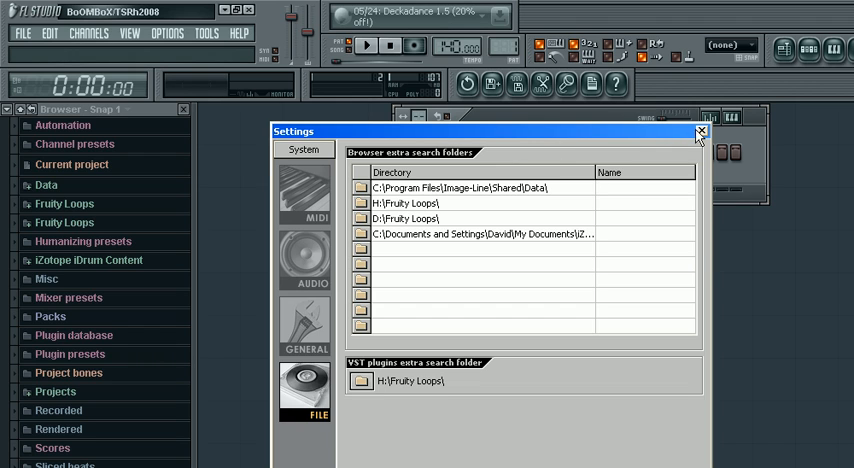
click(700, 132)
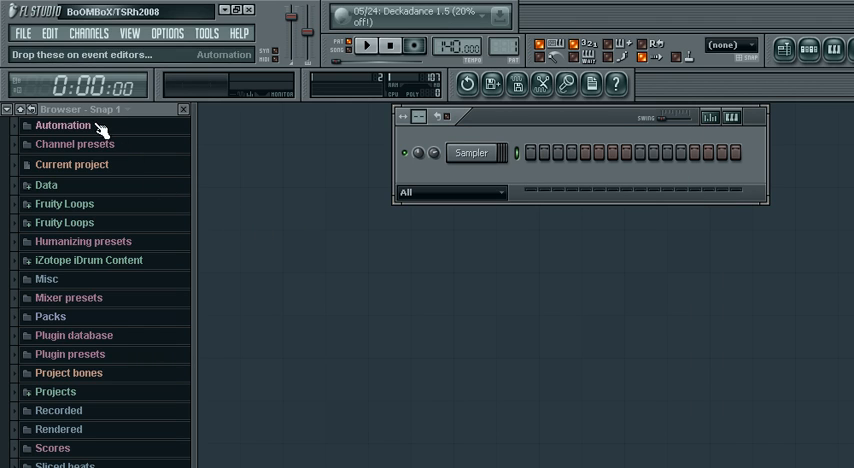